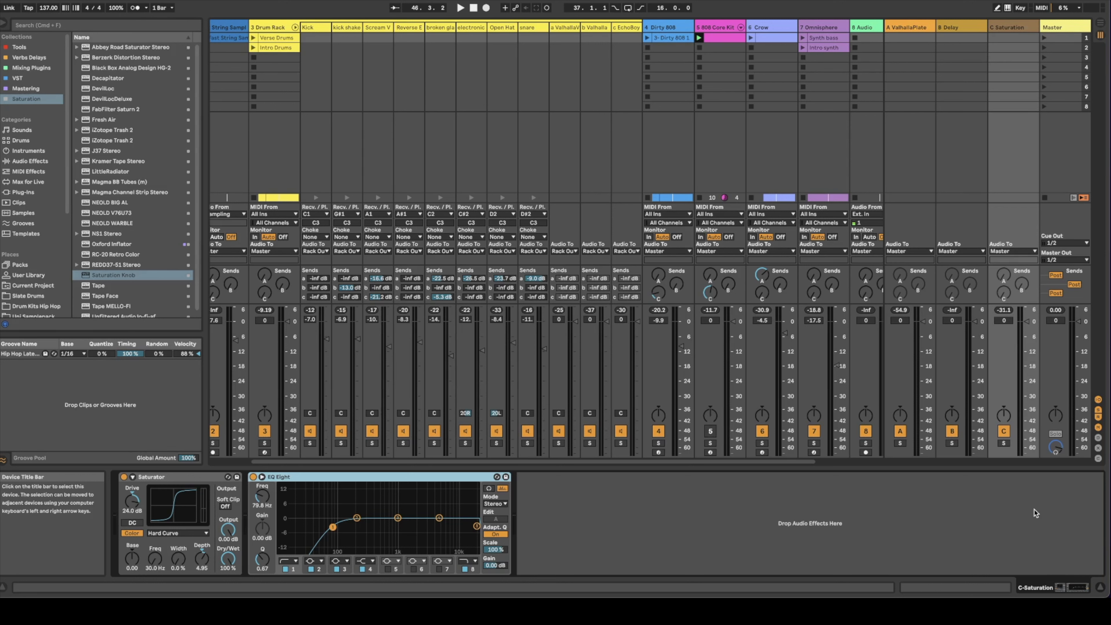
mouse_move(1039, 511)
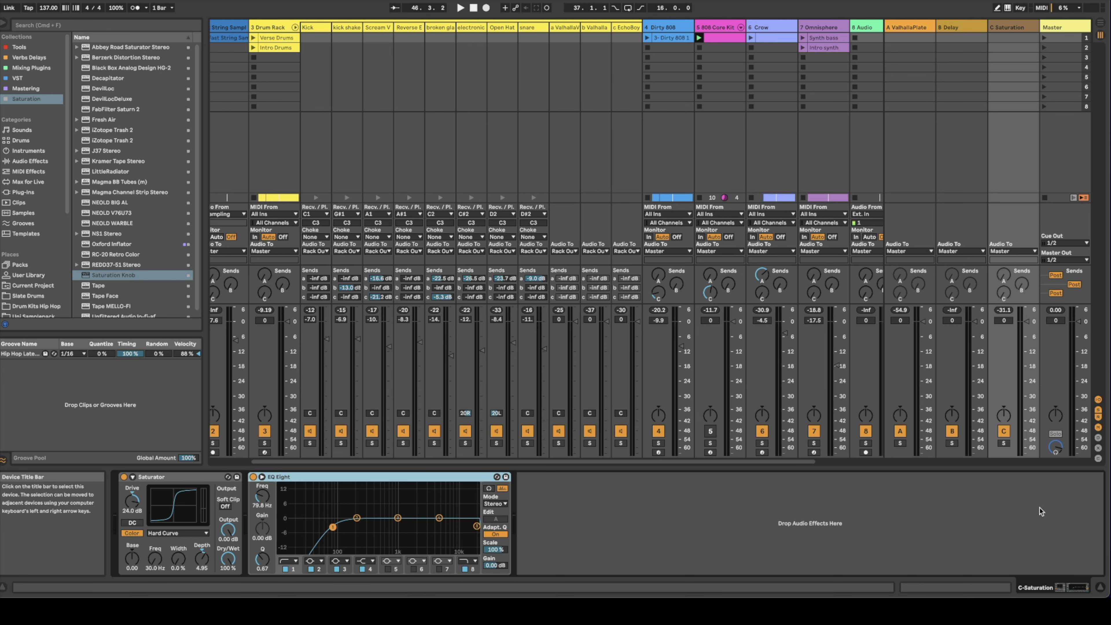
mouse_move(1023, 40)
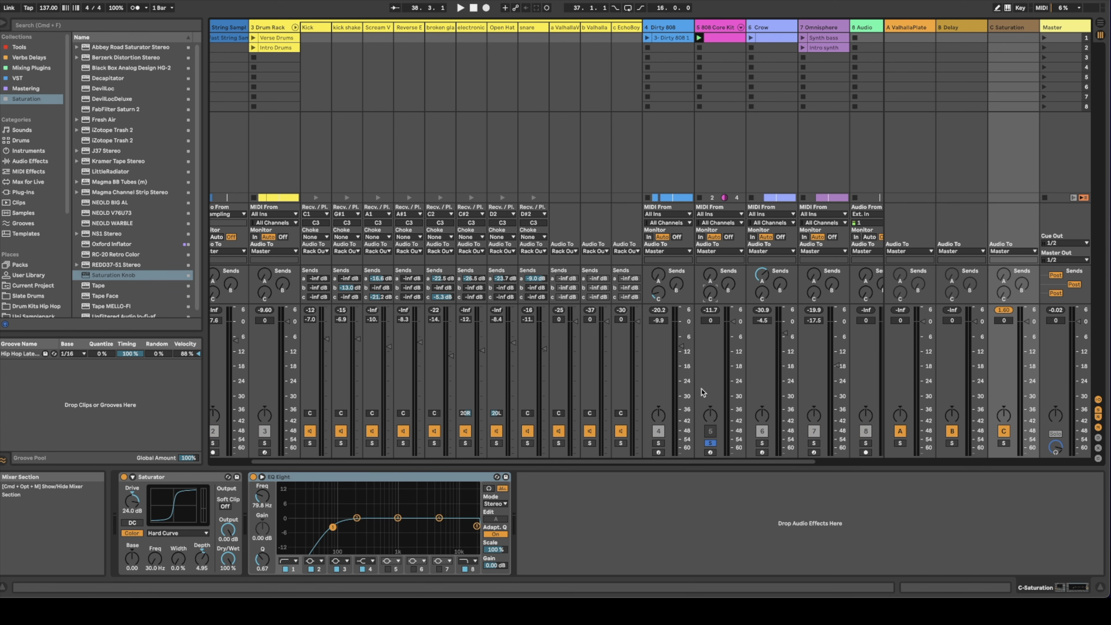
Step: Bypass the EQ Eight on the Saturation return, leaving only the Saturator active
left_click(459, 8)
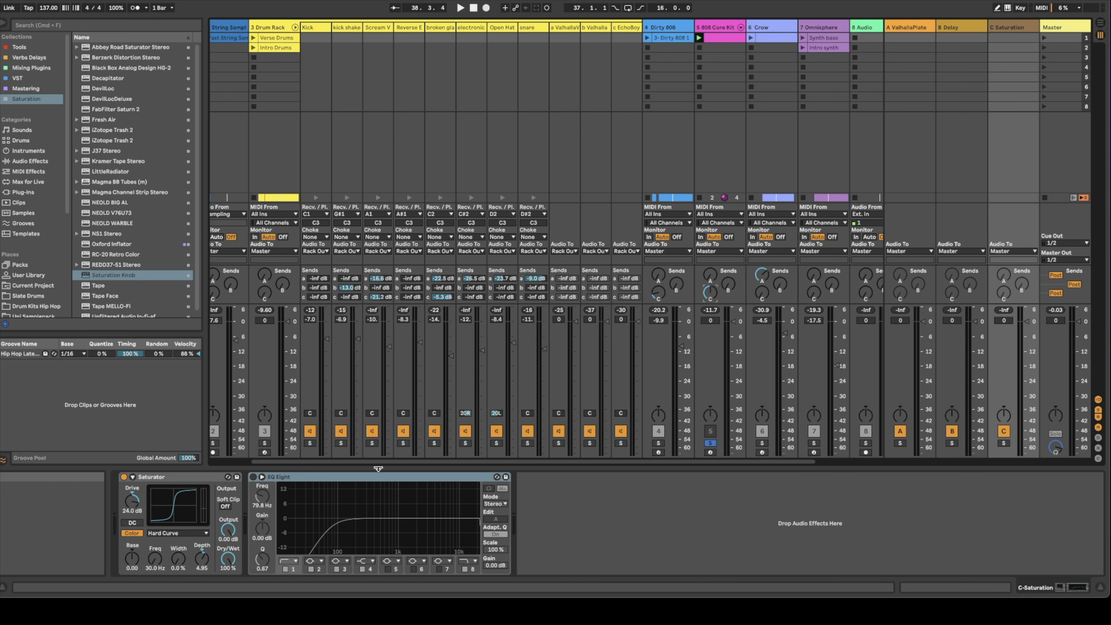
mouse_move(201, 489)
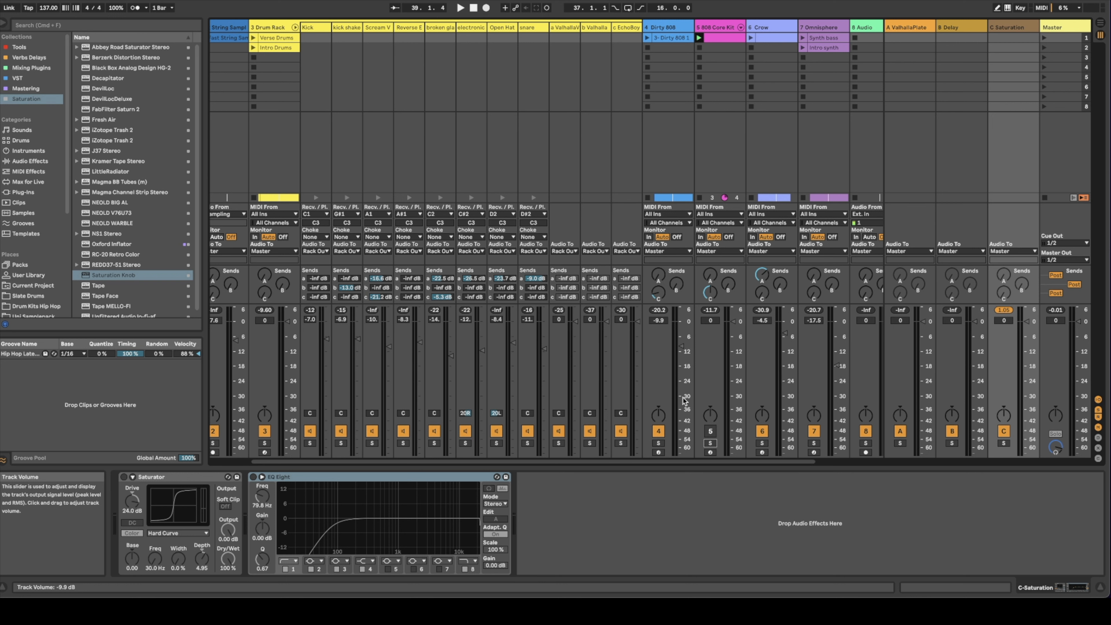
mouse_move(682, 401)
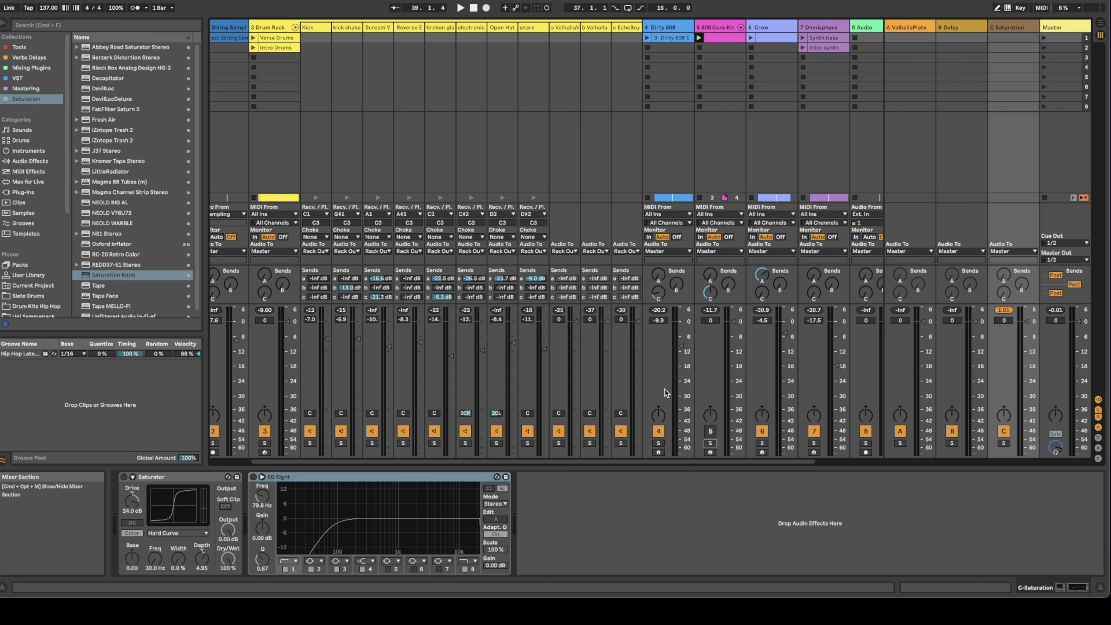
mouse_move(697, 347)
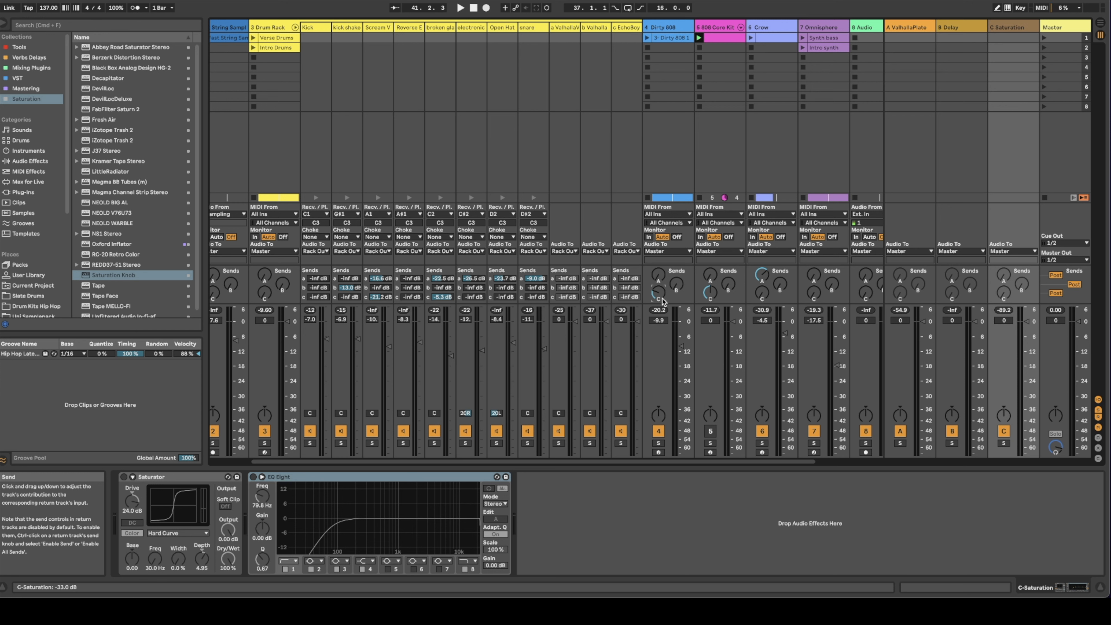
Step: Set the Dirty 808 track's send to the Saturation return to about -33 dB
left_click(458, 7)
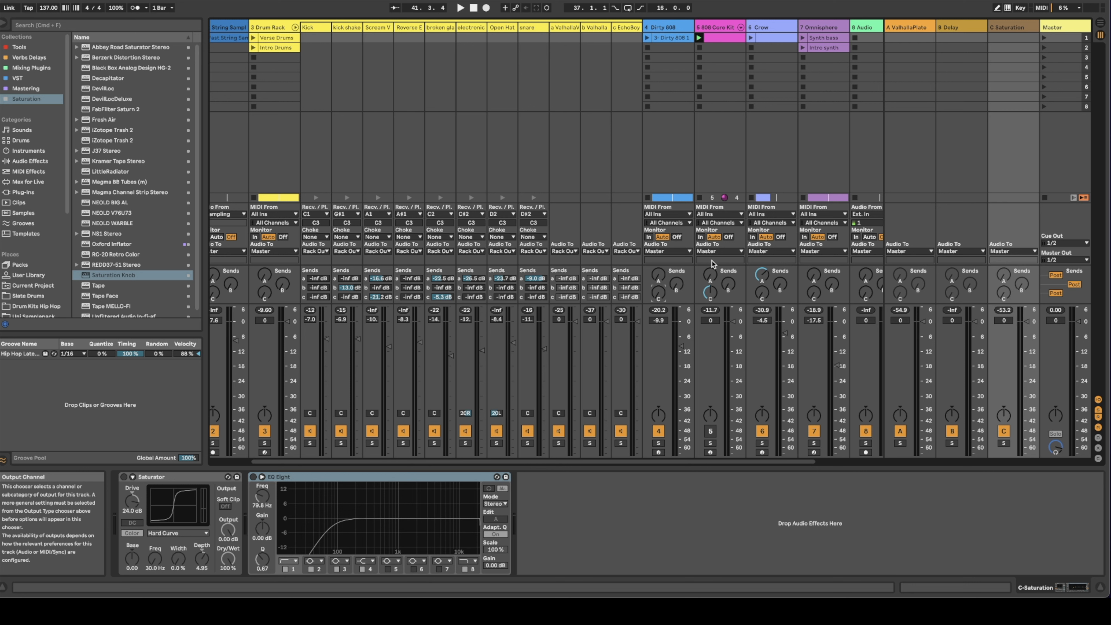
mouse_move(715, 264)
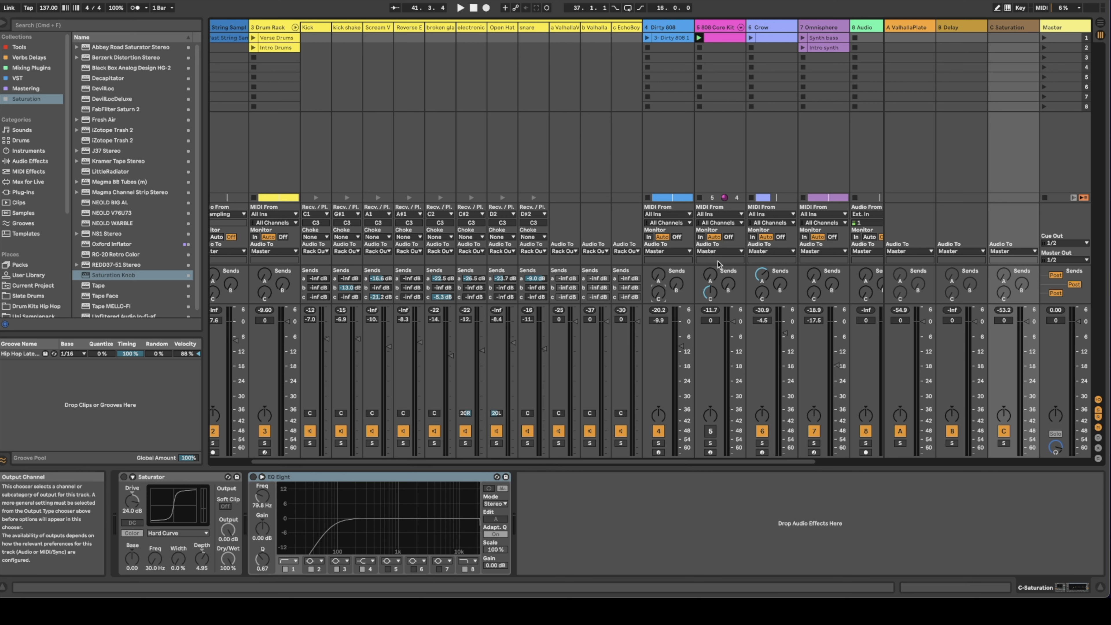
mouse_move(706, 66)
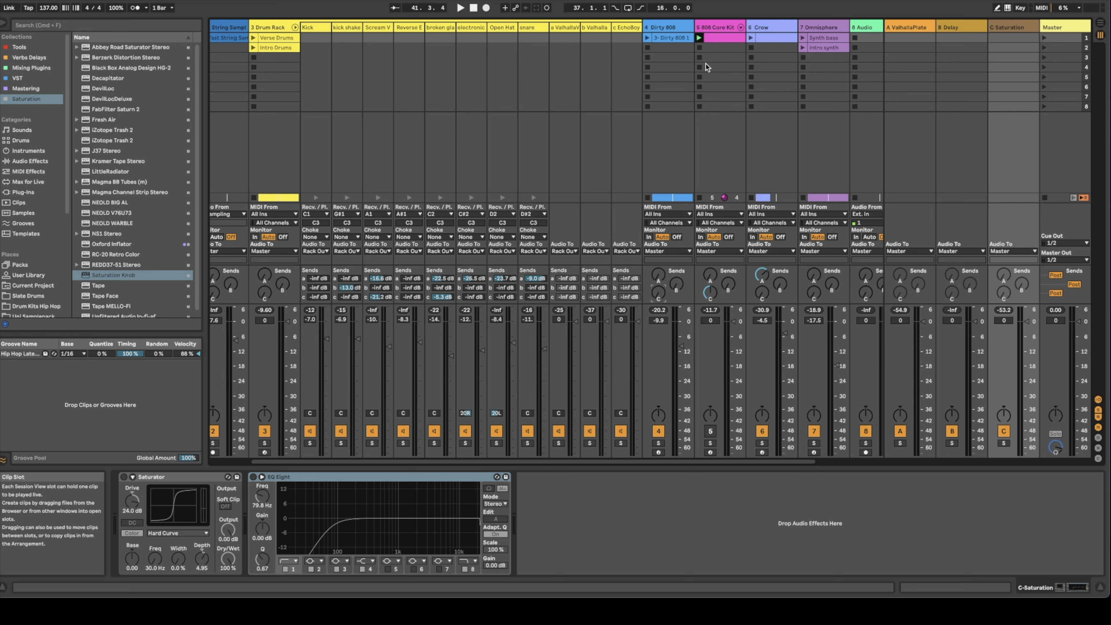